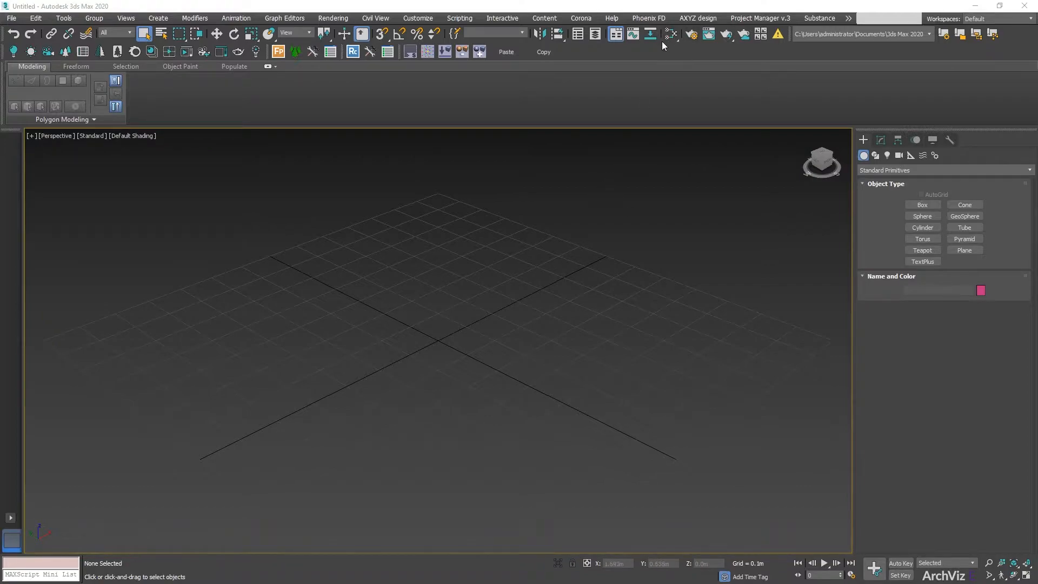
pyautogui.moveTo(670, 33)
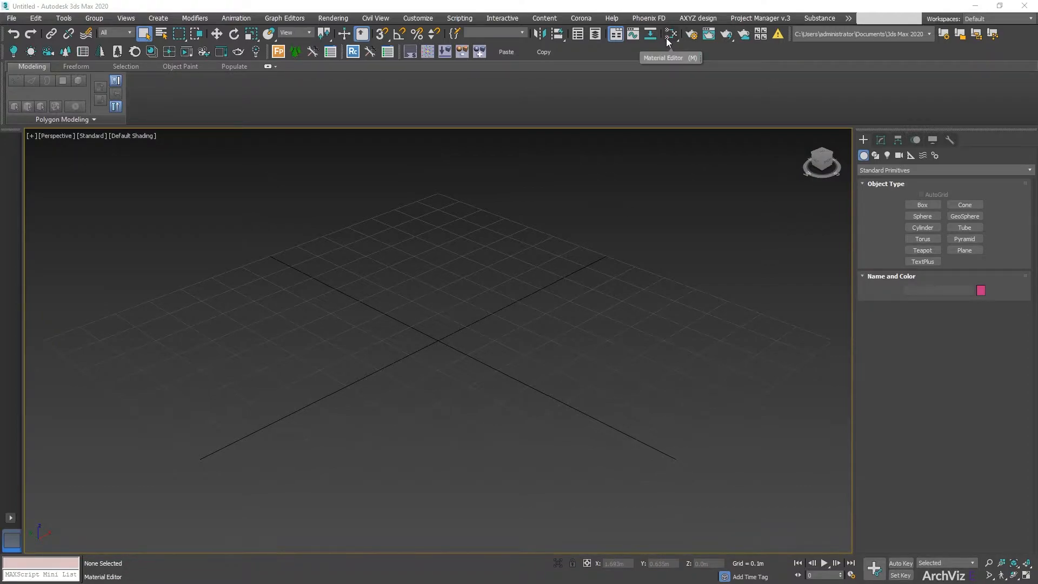
pyautogui.moveTo(670, 33)
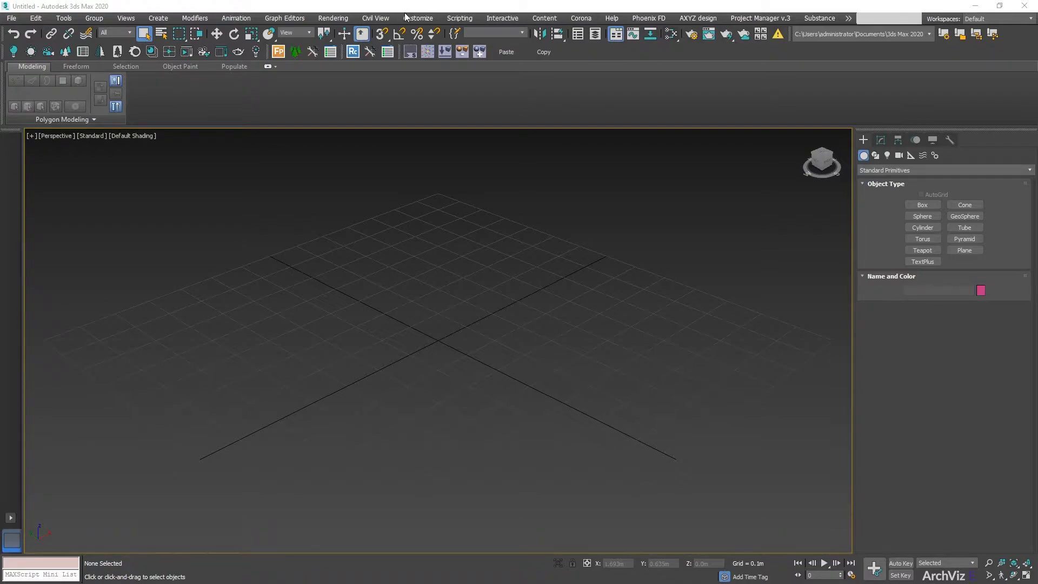
# Bring up Preference Settings via Customize, with the General tab showing Corona Improved Picker as color selector
pyautogui.click(417, 18)
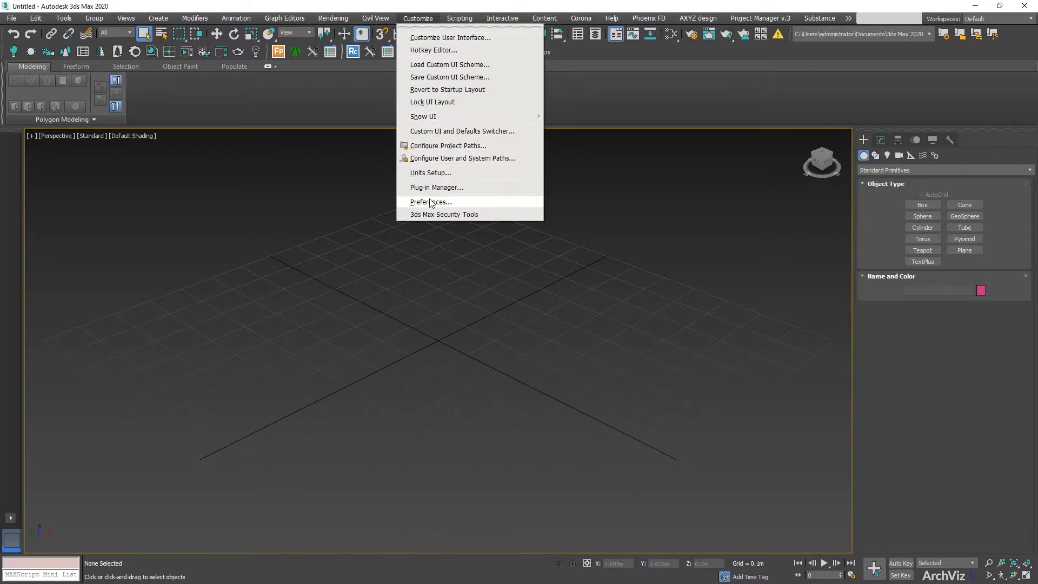
pyautogui.click(431, 202)
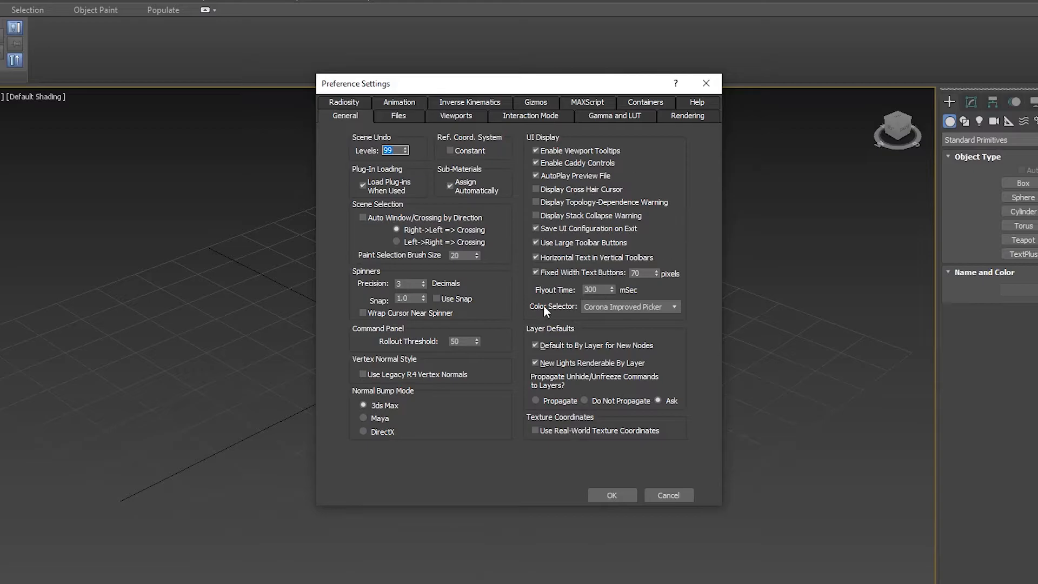
pyautogui.click(674, 306)
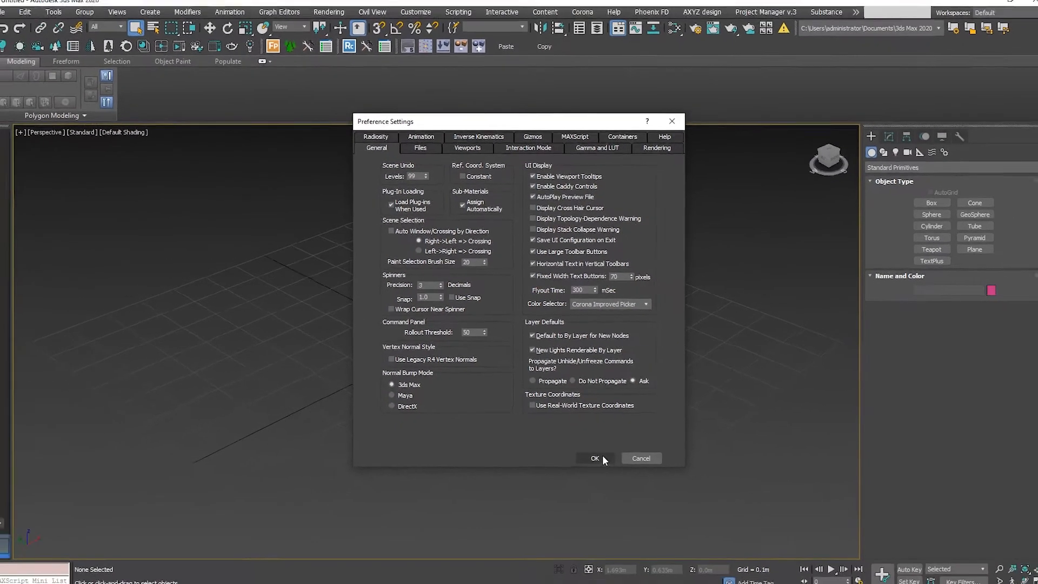
# Confirm the preferences and bring Map #1's CoronaColor solid color into the Corona Color Picker
pyautogui.click(594, 458)
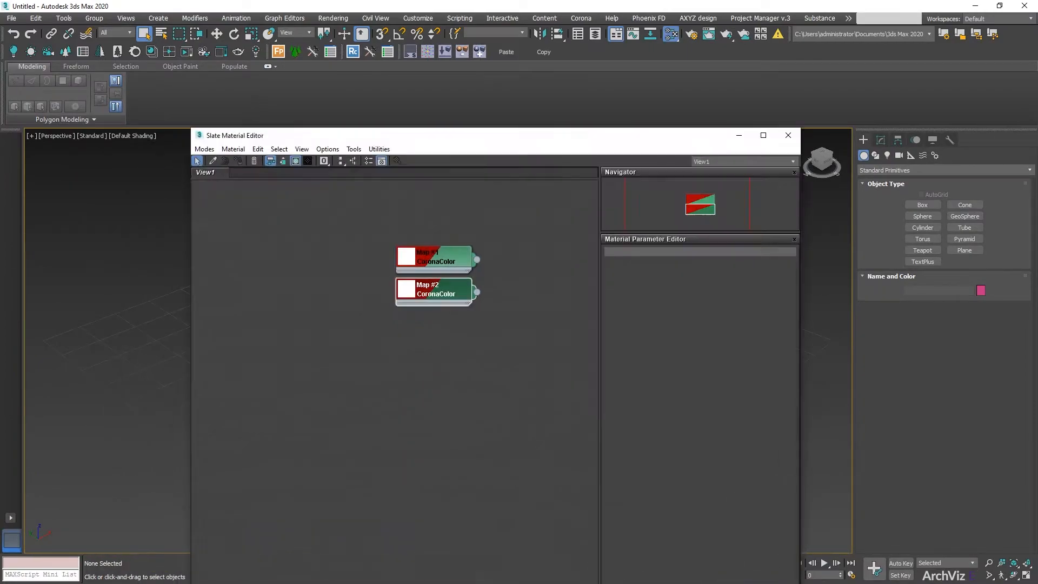
pyautogui.click(434, 258)
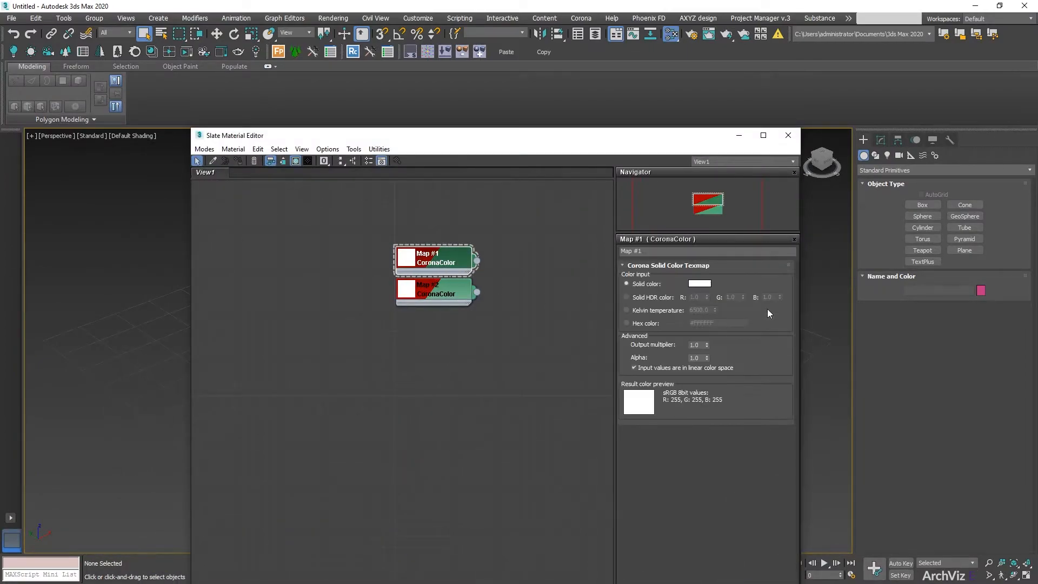
pyautogui.click(699, 283)
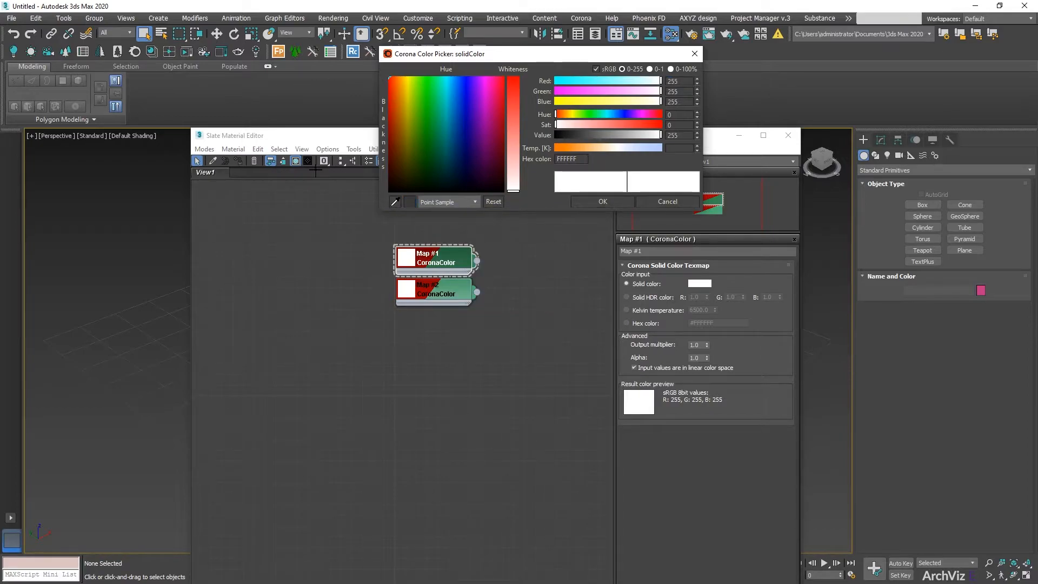
pyautogui.moveTo(303, 230)
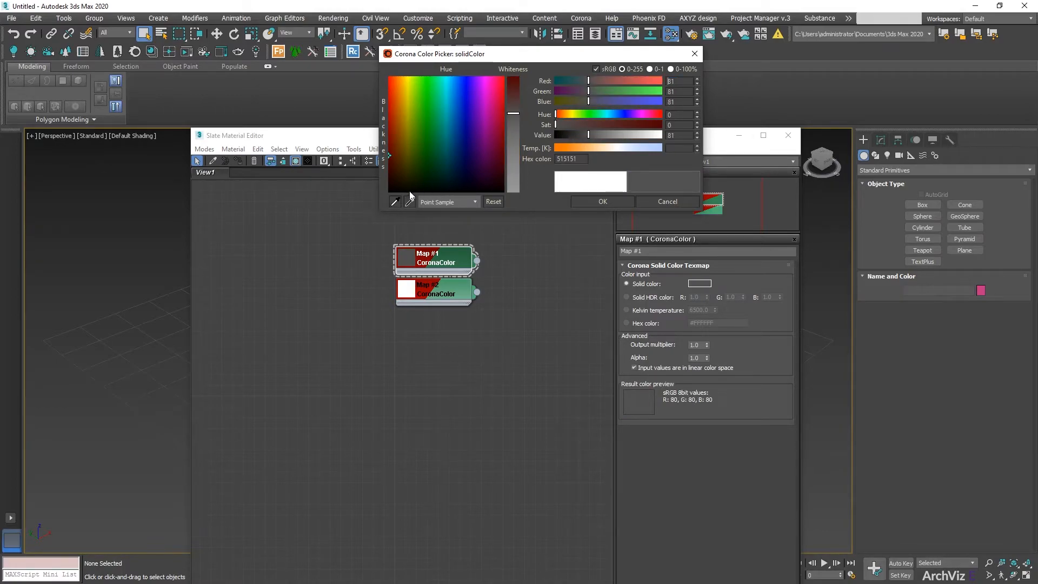
pyautogui.moveTo(395, 202)
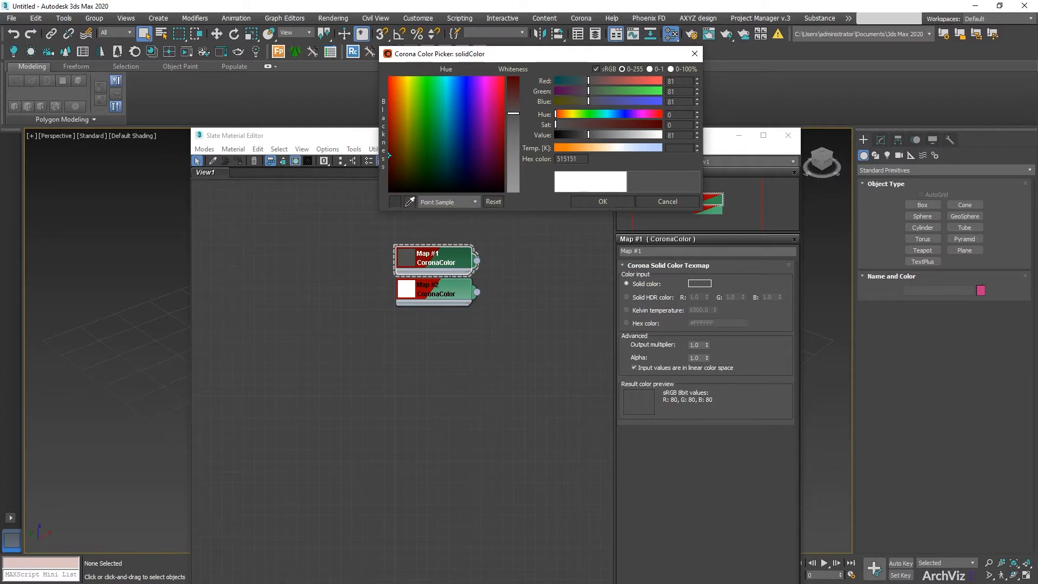
# Lighten Map #1's solid color to a mid grey of 125, 125, 125 (hex 7D7D7D)
pyautogui.click(460, 126)
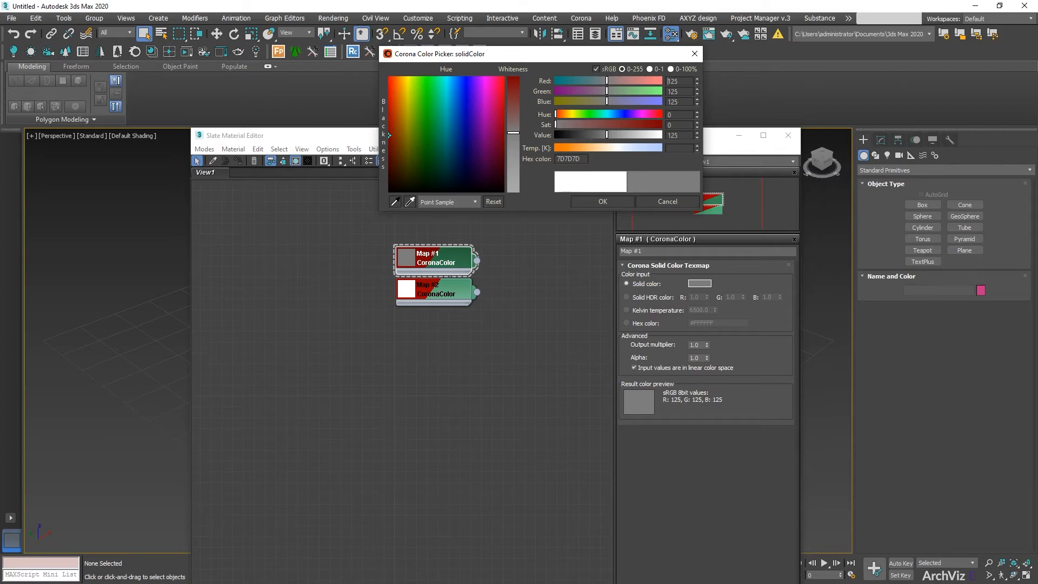
pyautogui.moveTo(500, 232)
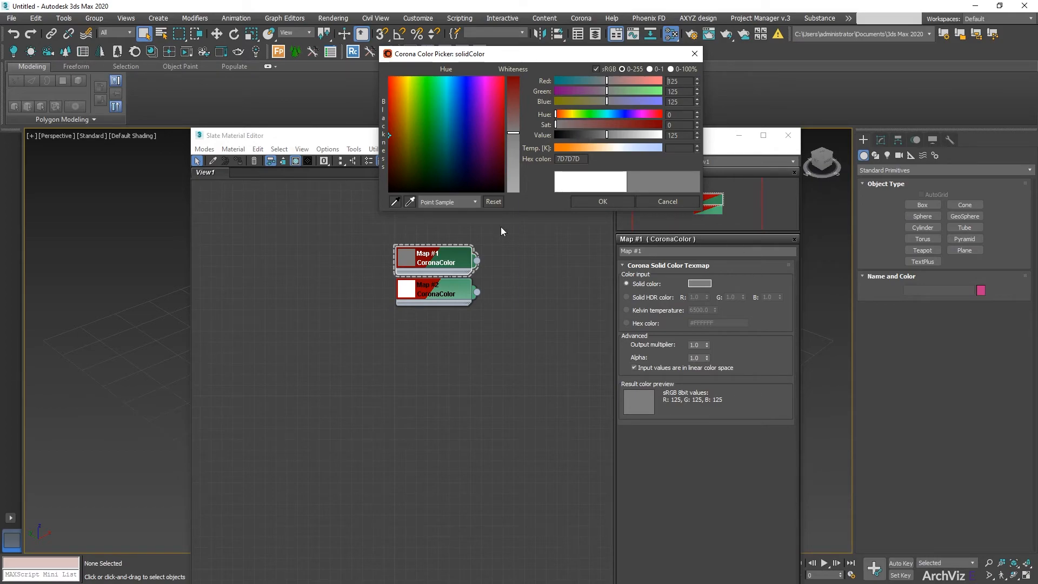
# Keep Map #1's grey and bring Map #2's solid color into the Corona Color Picker
pyautogui.click(667, 201)
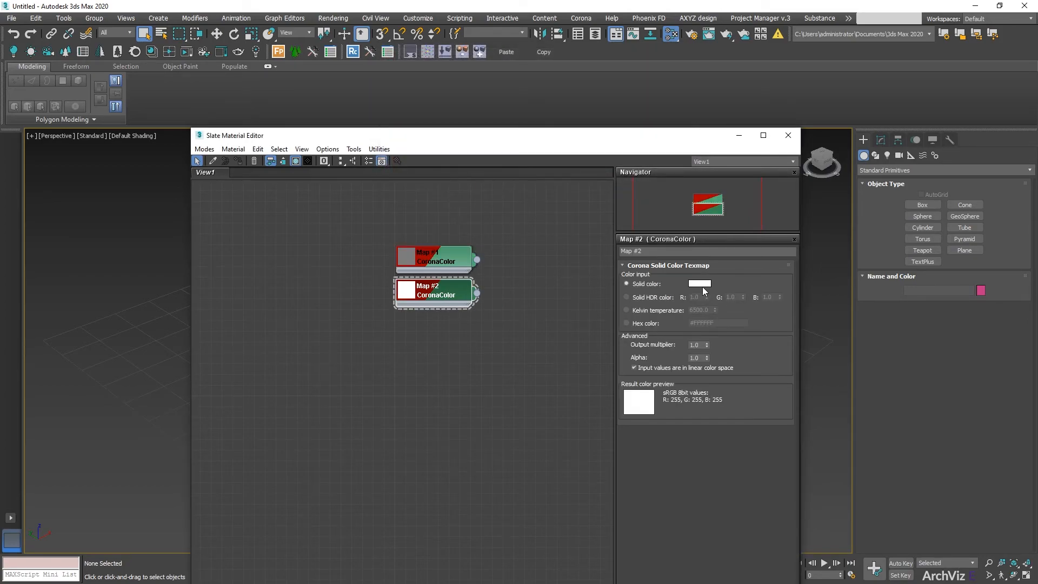
pyautogui.click(699, 284)
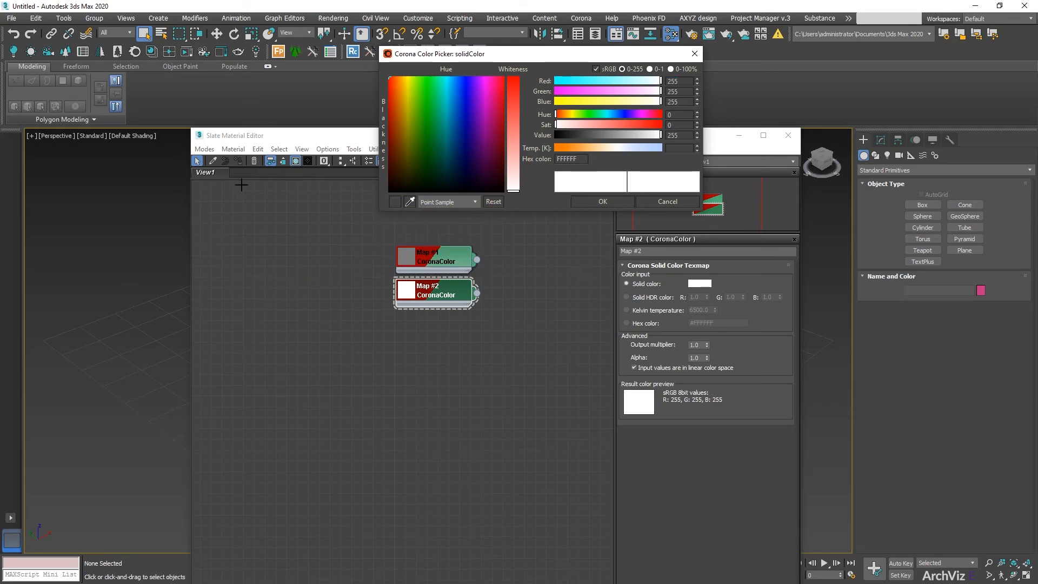
pyautogui.moveTo(696, 334)
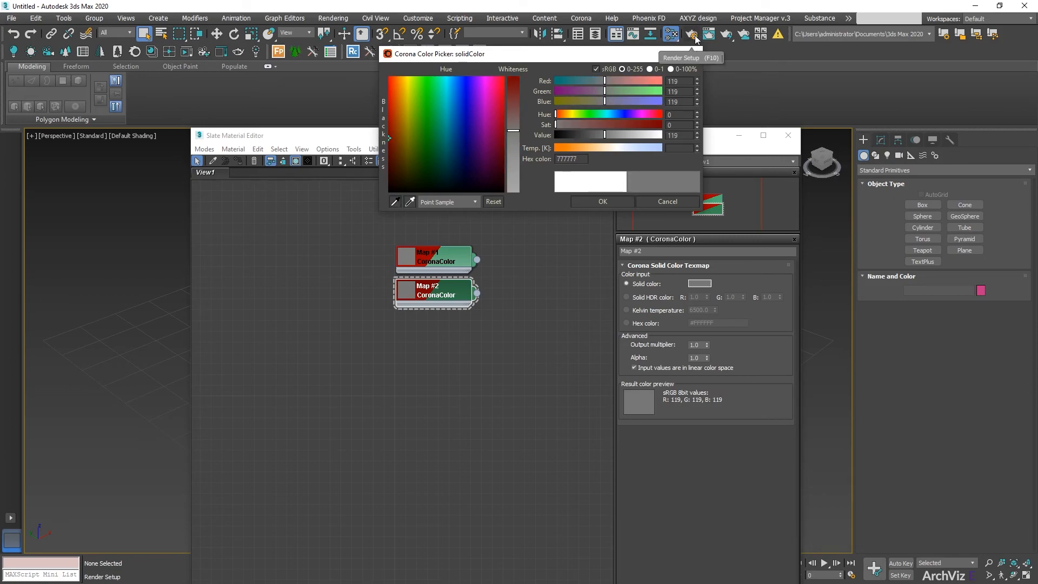
pyautogui.moveTo(691, 35)
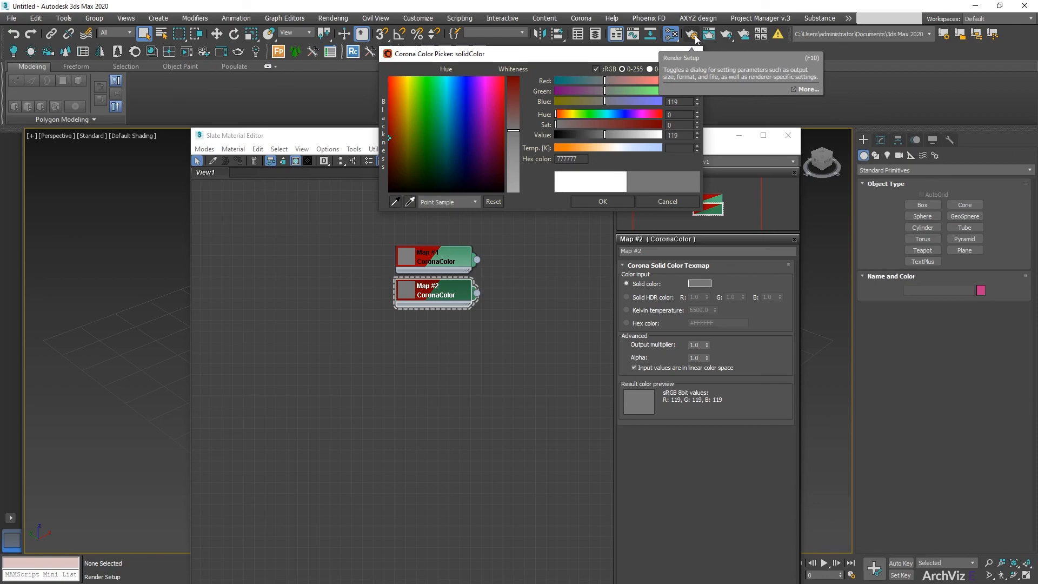